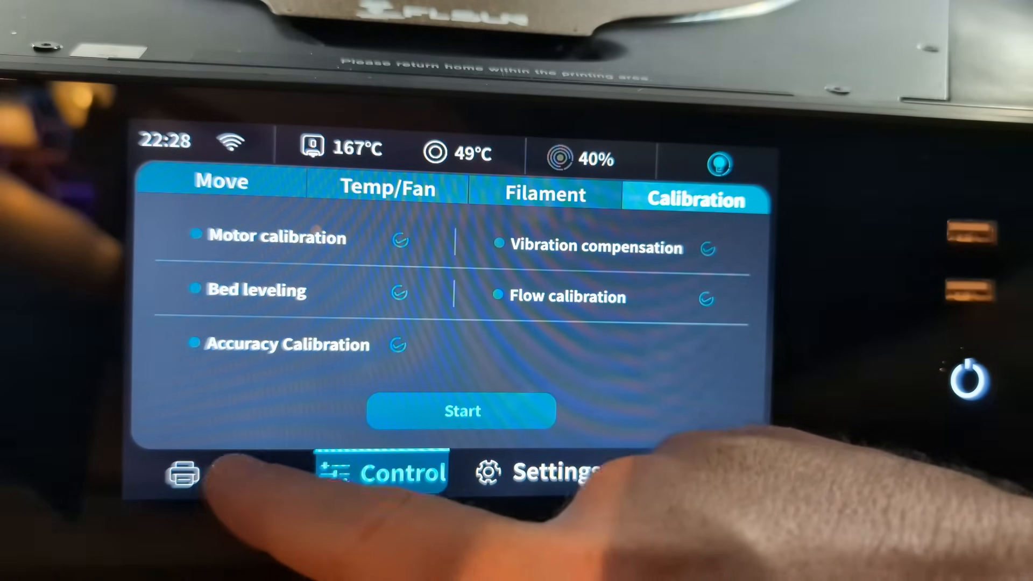
# Step: Leave Control > Calibration for the Welcome setup screen with English selected
pyautogui.click(183, 473)
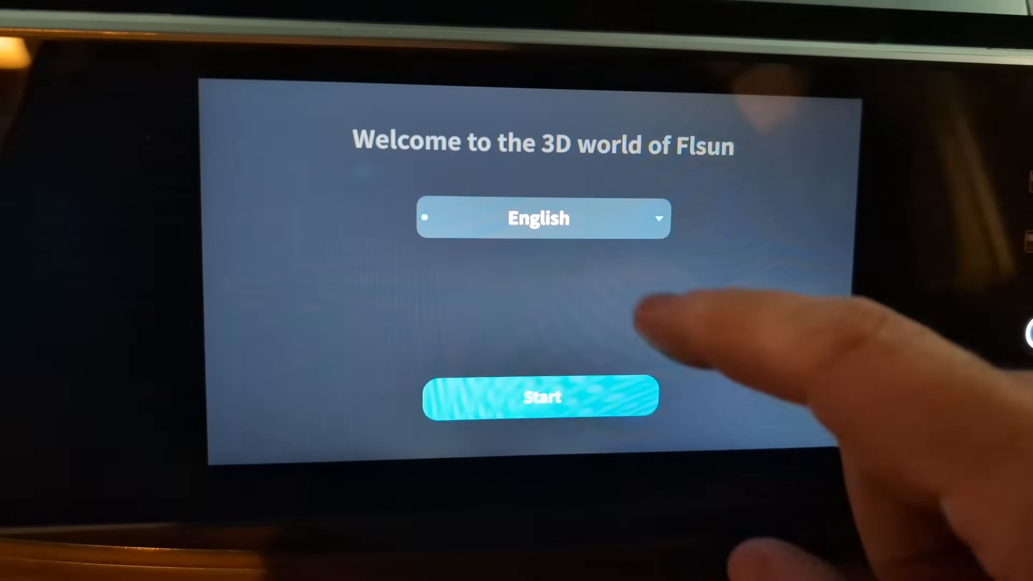
# Step: Join the Dragon WLAN network with its password, confirm, and proceed to the next setup step
pyautogui.click(540, 396)
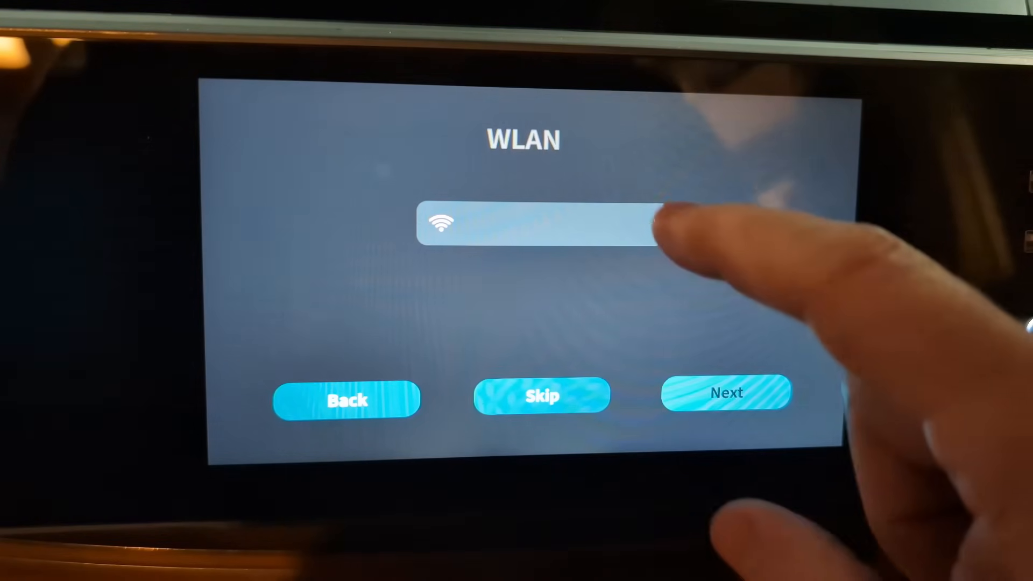
pyautogui.click(536, 224)
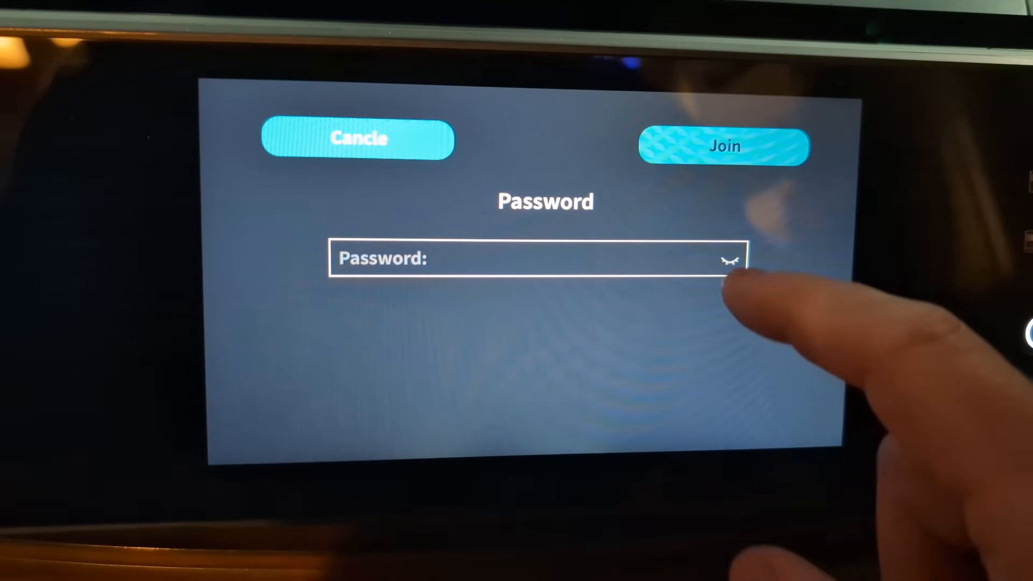
pyautogui.click(533, 258)
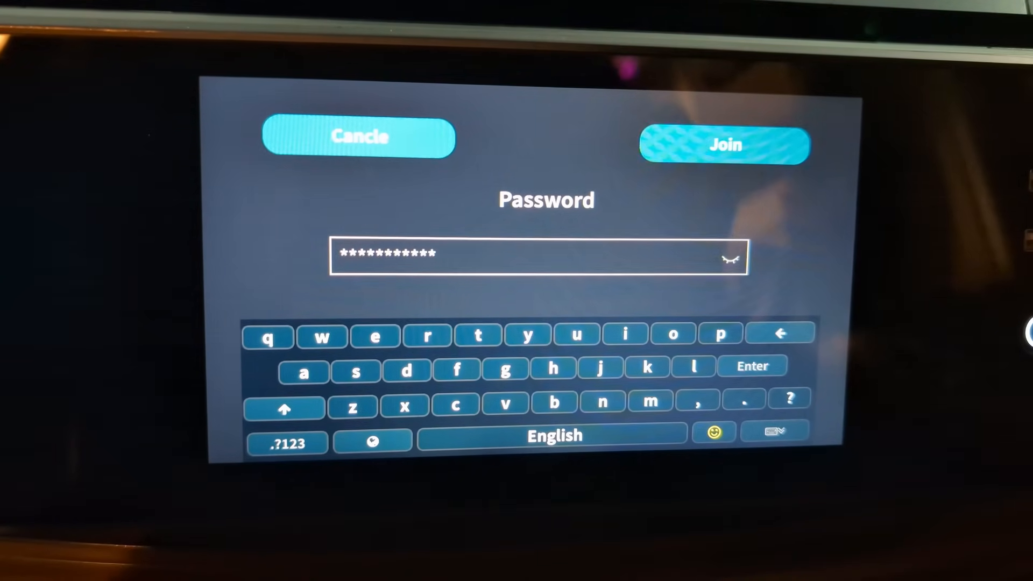
pyautogui.click(724, 145)
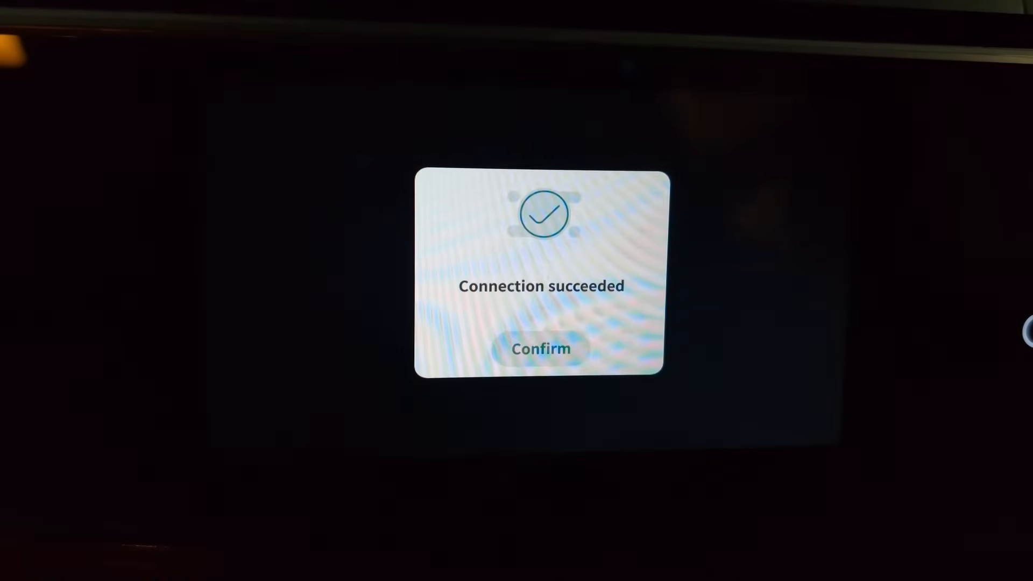
pyautogui.click(539, 349)
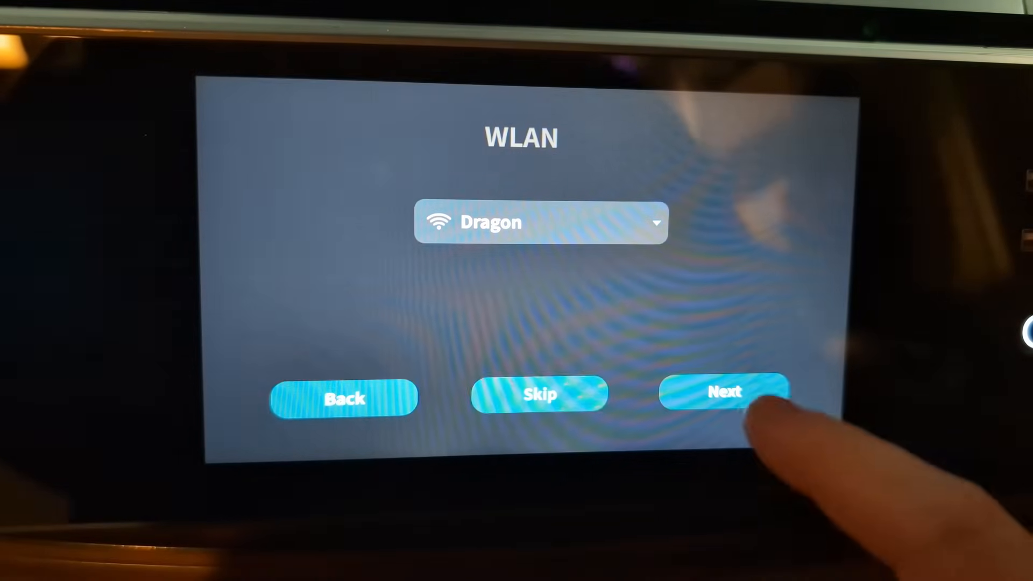
pyautogui.click(724, 392)
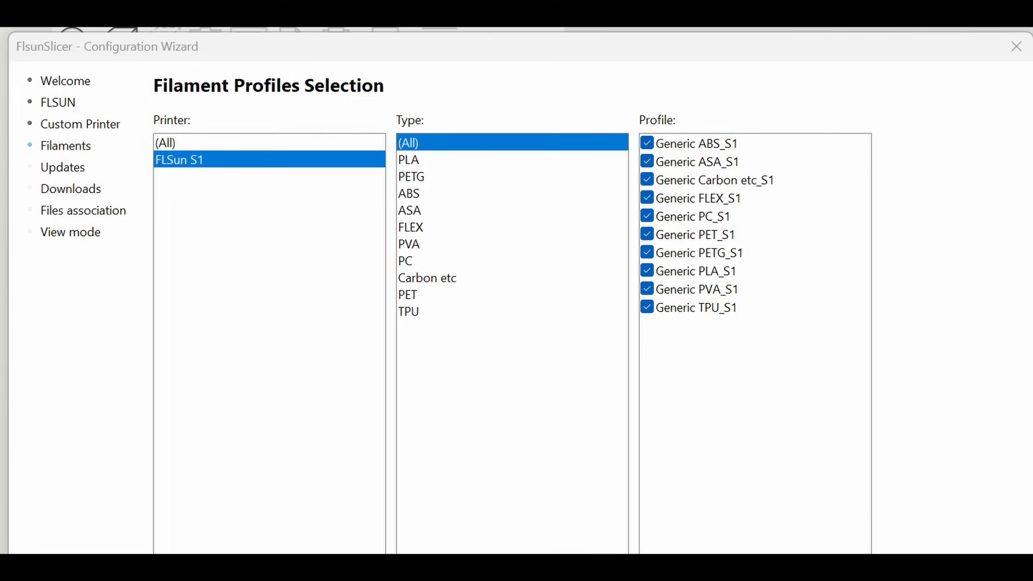
# Step: Tick all Generic *_S1 filament profiles for FLSun S1 with (All) types shown
pyautogui.click(70, 231)
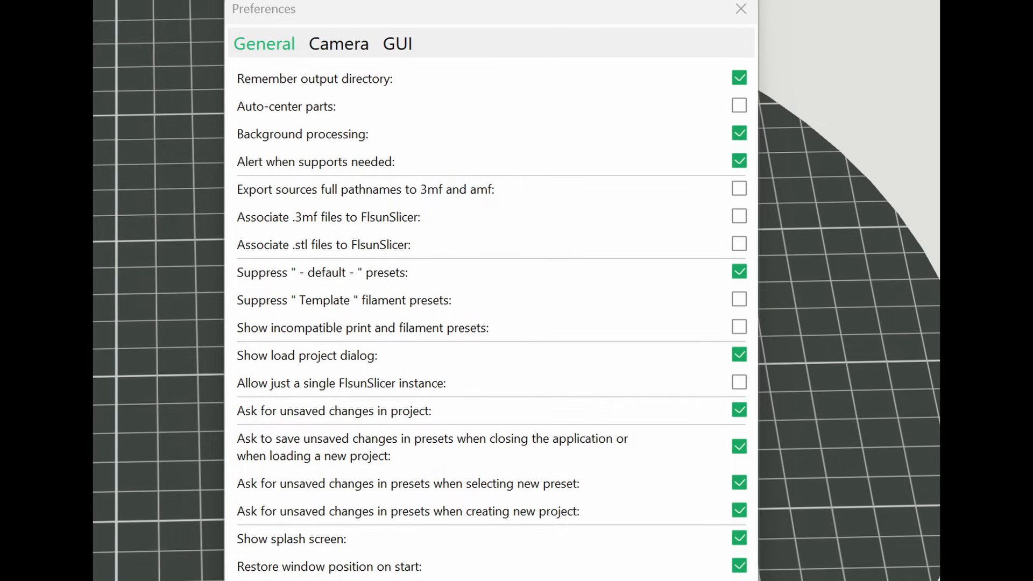
# Step: Move through the Preferences tabs from General to Camera, ending on GUI
pyautogui.click(338, 44)
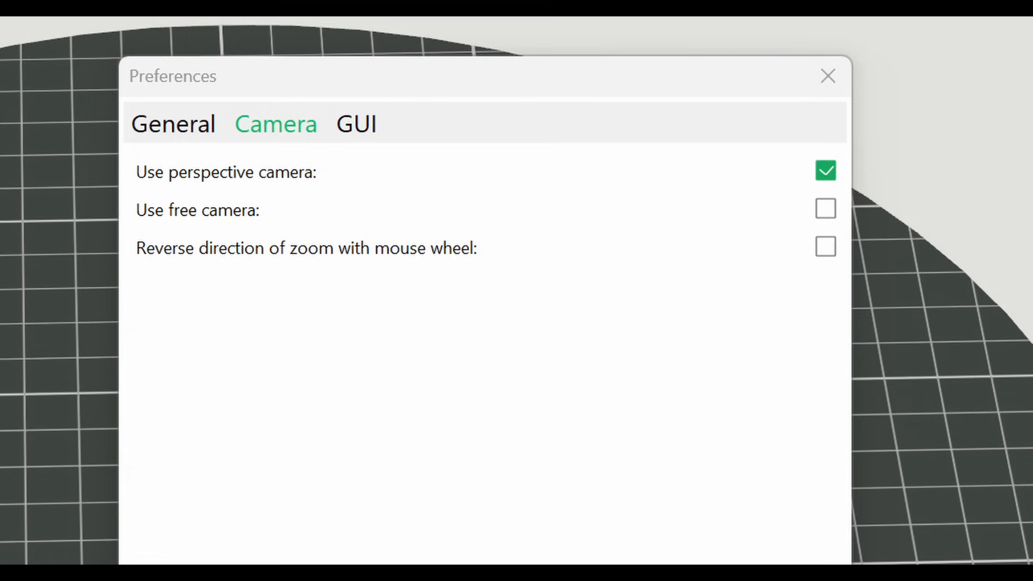
pyautogui.click(355, 124)
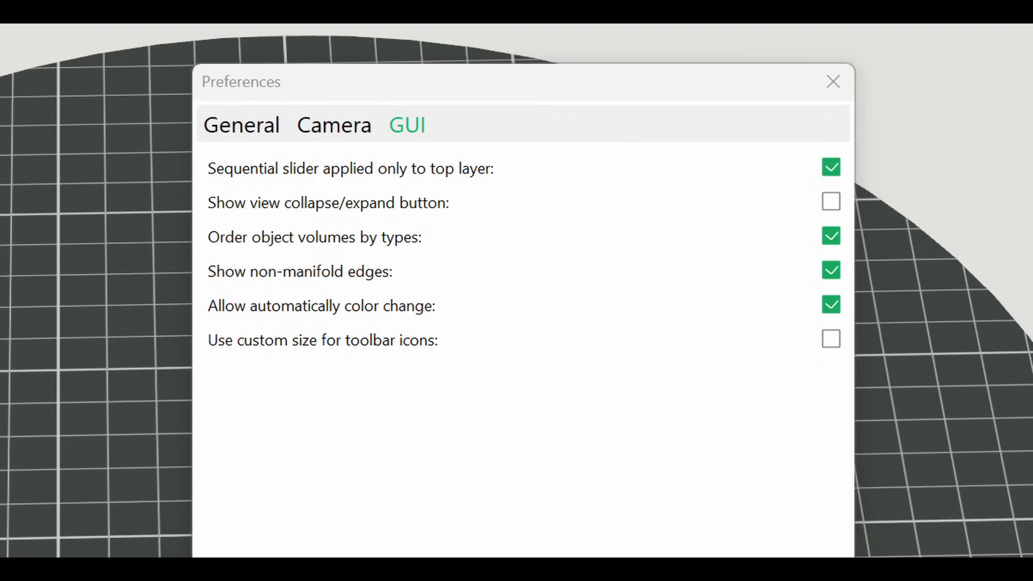
pyautogui.click(833, 82)
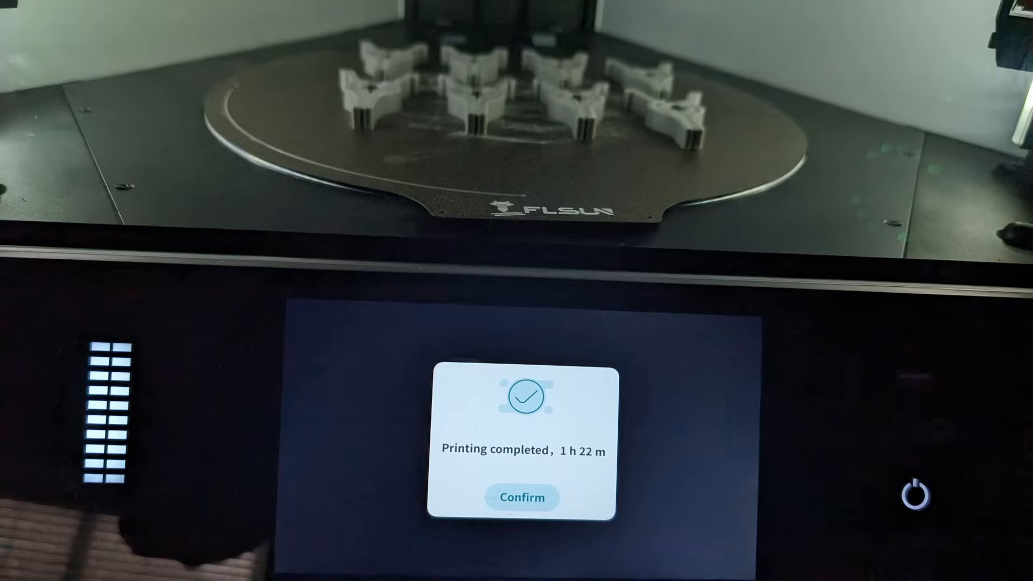
# Step: Dismiss the completion popup to show the print at 45%, 1200 mm/s, nozzle 260 °C
pyautogui.click(521, 497)
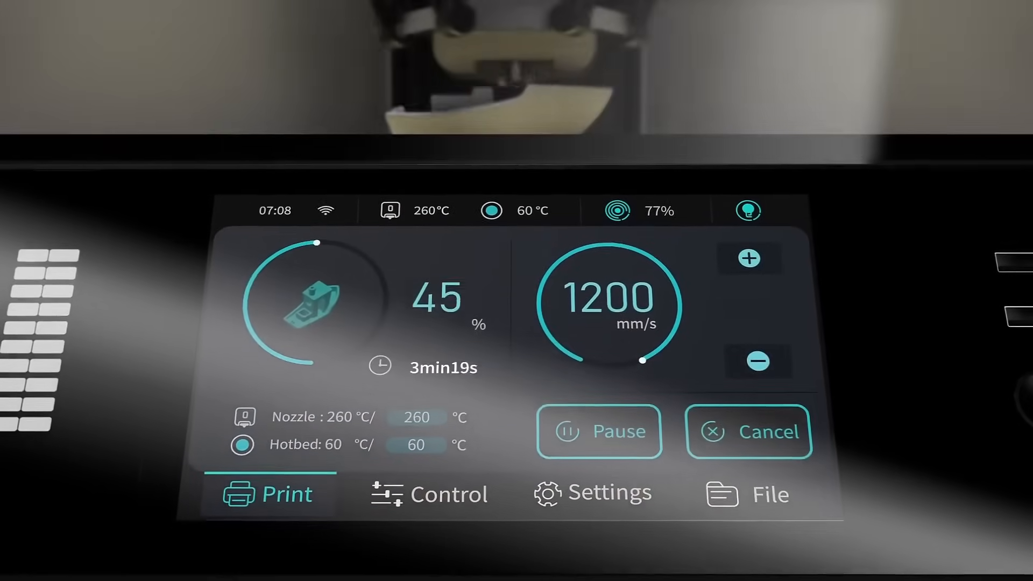